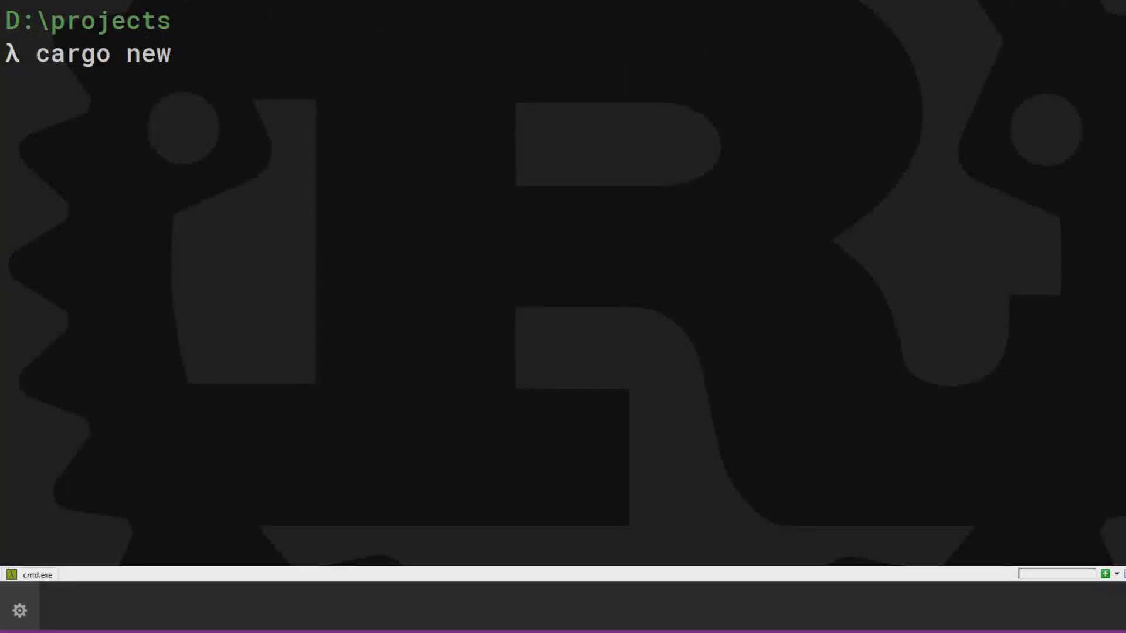
Create binary project lesson1 with cargo, build and run it, and open it in VS Code.
type("lesson1 --bin")
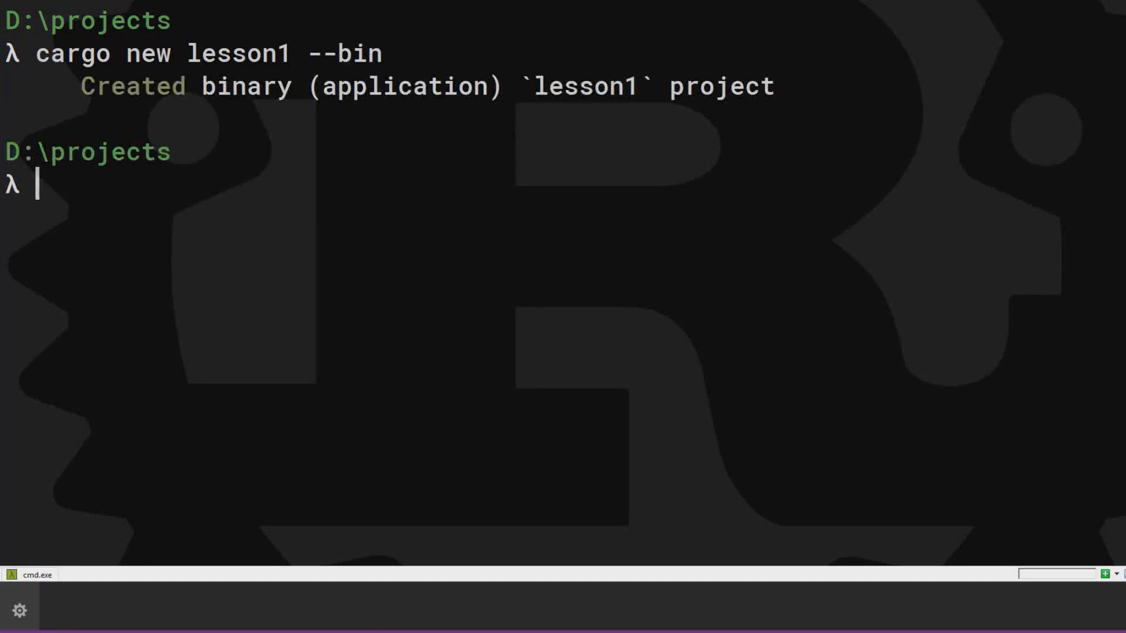
type("cd lesson1\\")
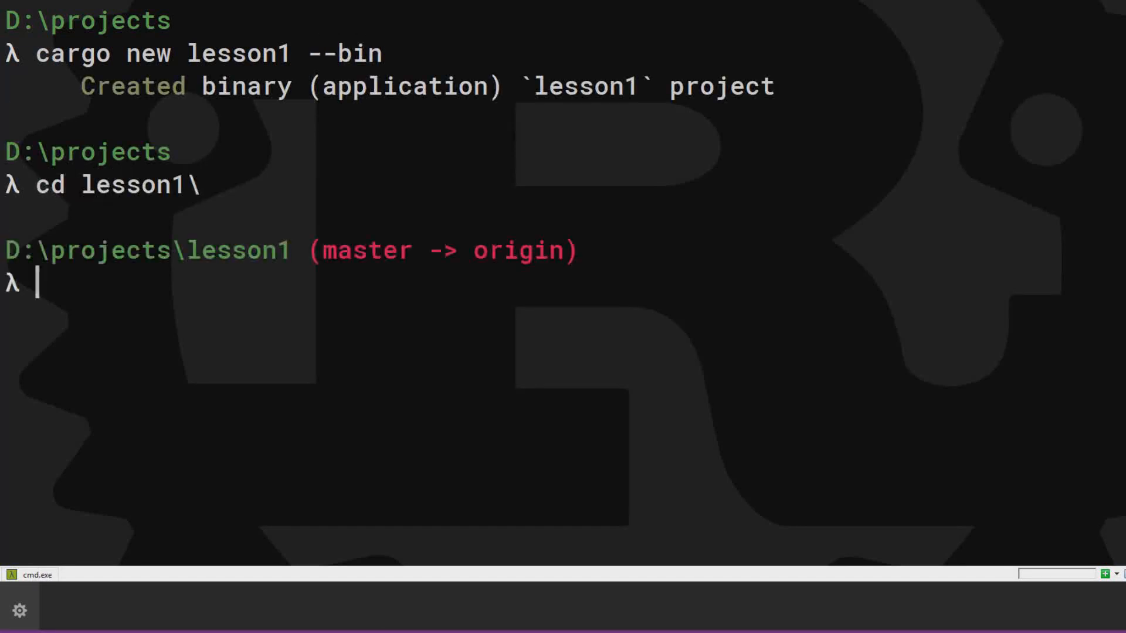
type("cargo run")
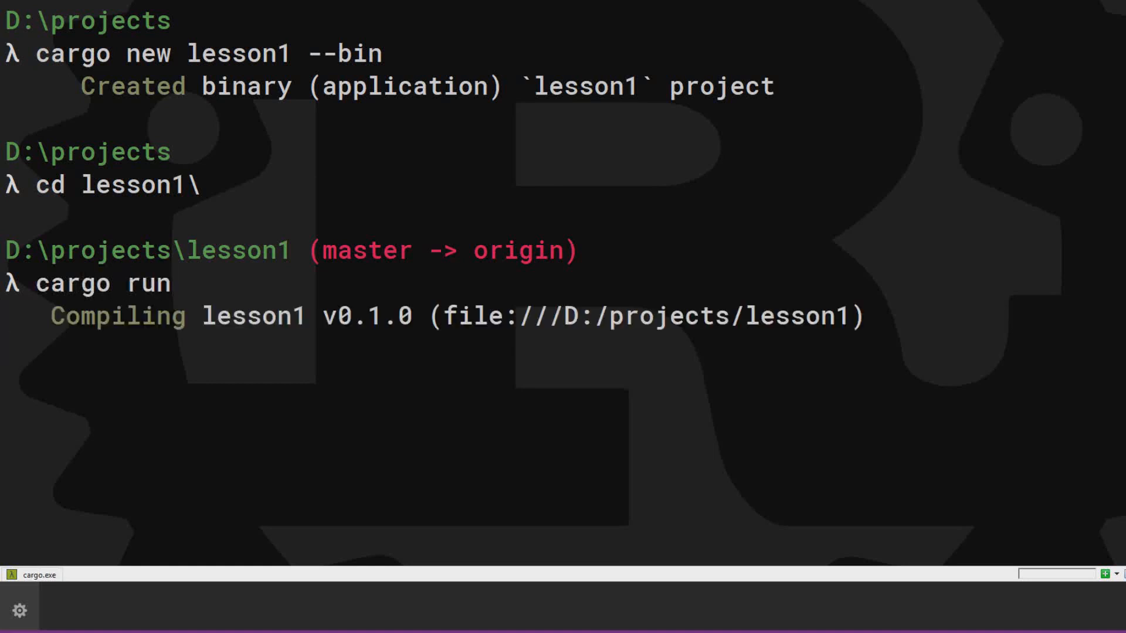
type("code .")
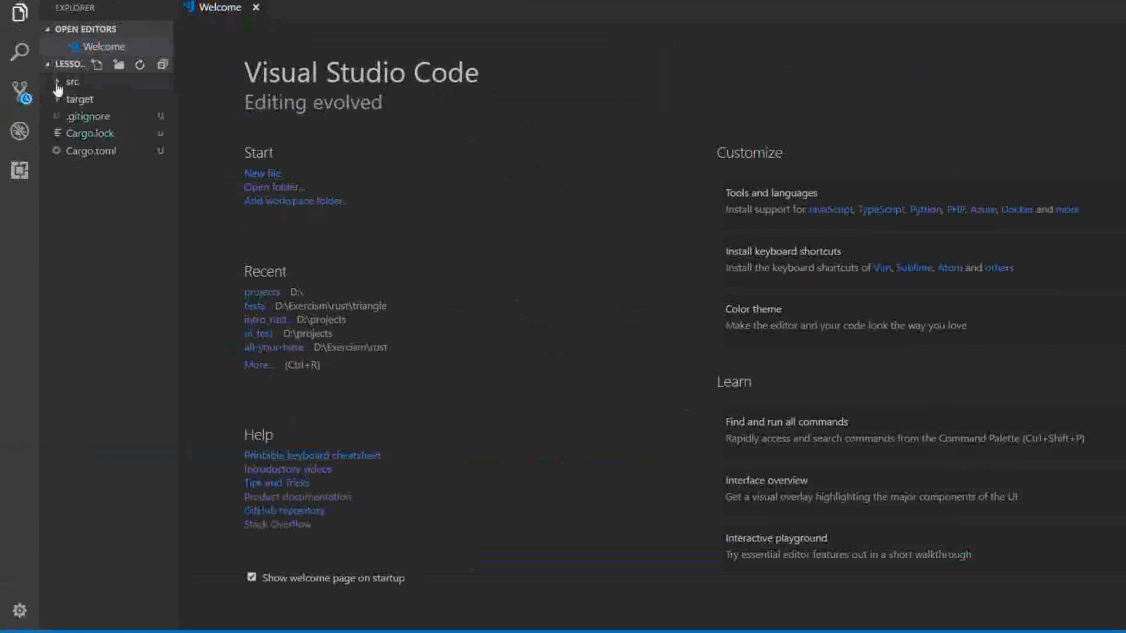
In main.rs, print literals, 9 as octal and padded, and vec![1,2,3,4,5] with {:?}, then cargo run.
left_click(73, 80)
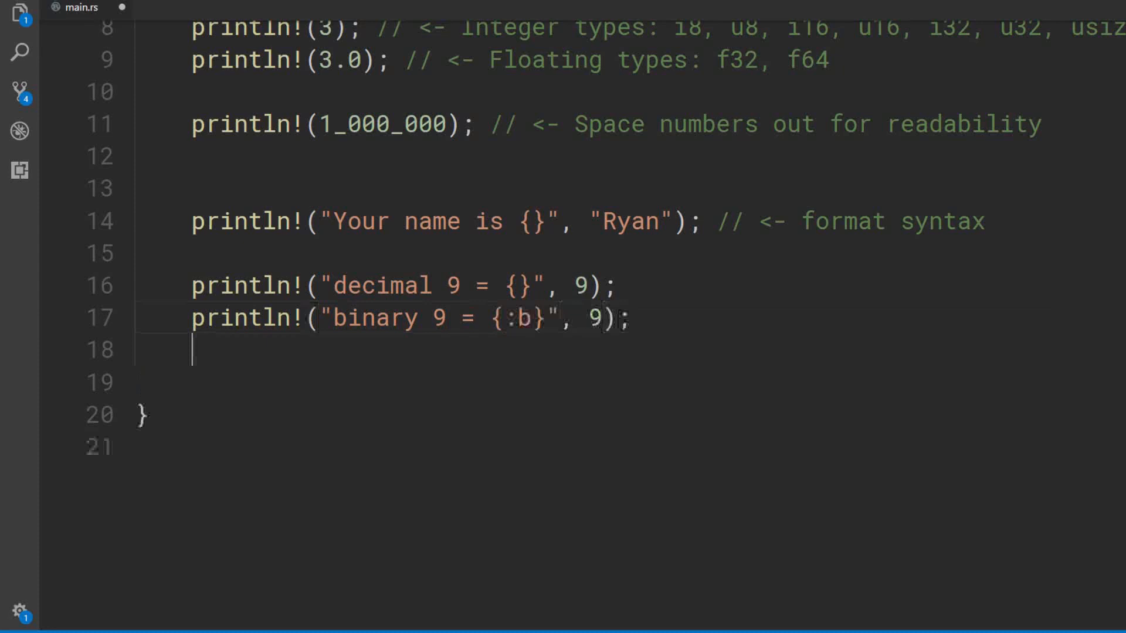
type("println!(\"octal 9 = {:o}\", 9); // <- octal format")
type("println!(\"Vector or List:")
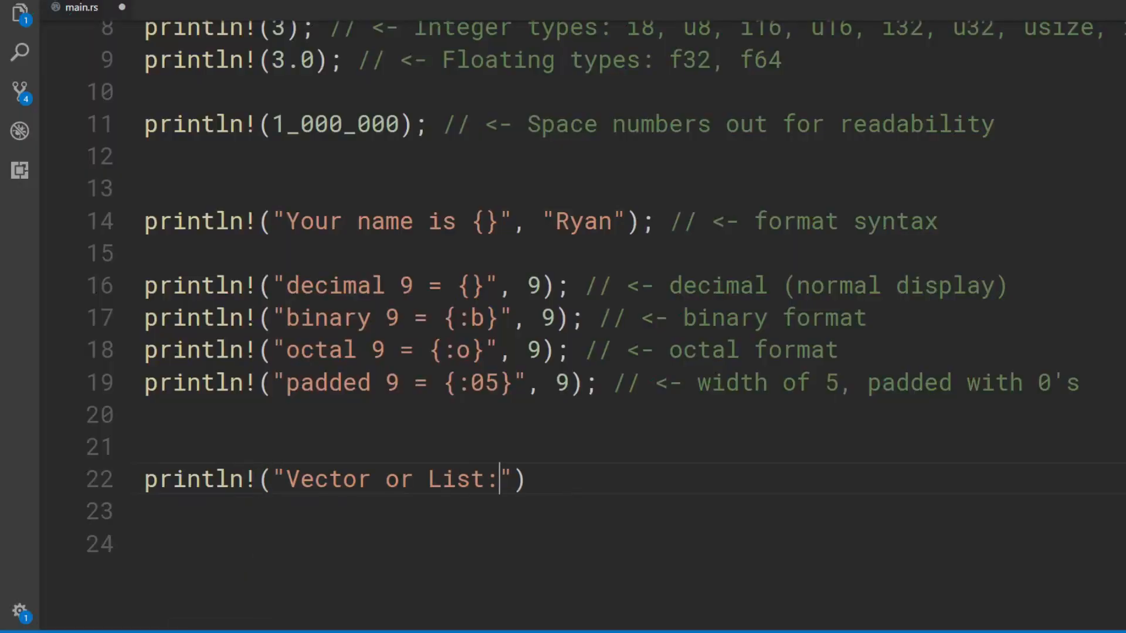
type("{:?}\", vec![1,2,3,4,5]); // <- printin")
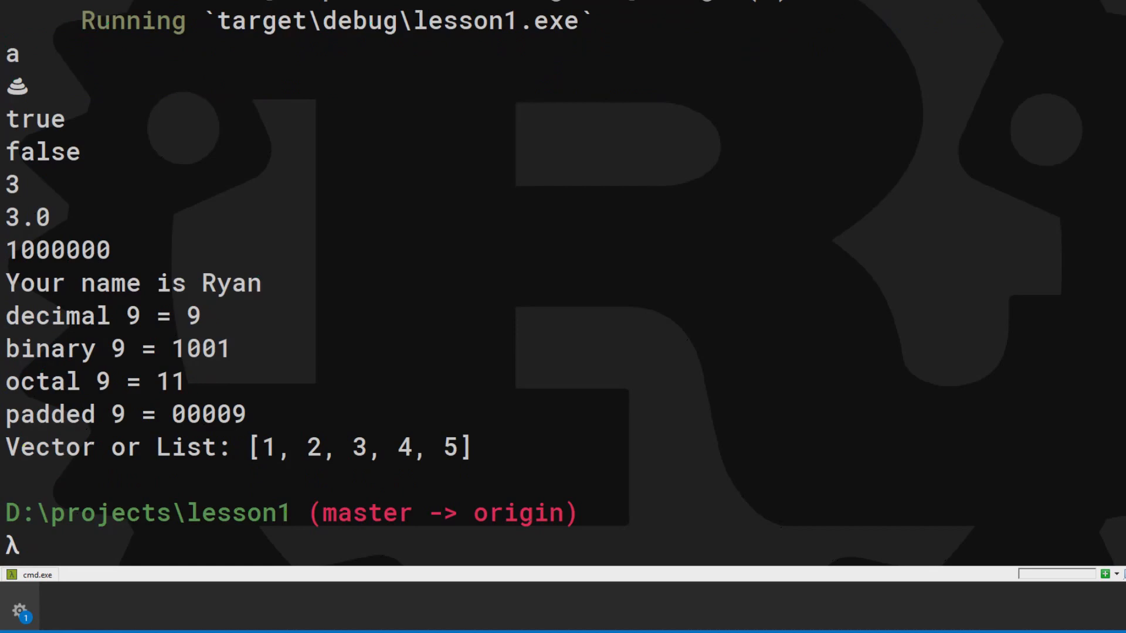
type("r")
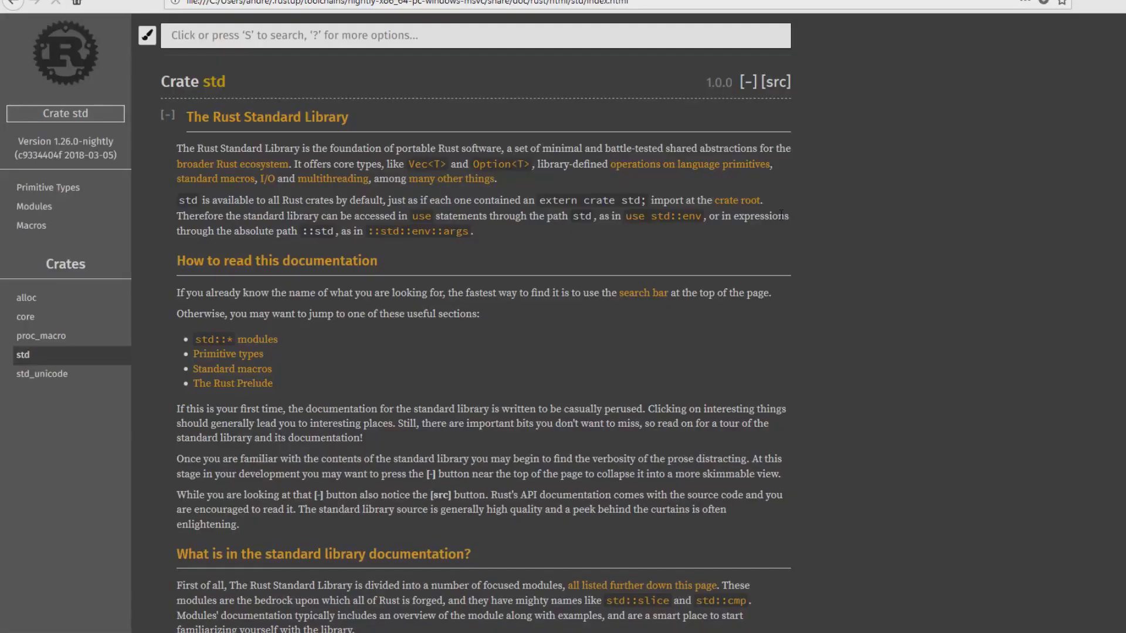
Search the Rust std docs for println and open a result.
type("println")
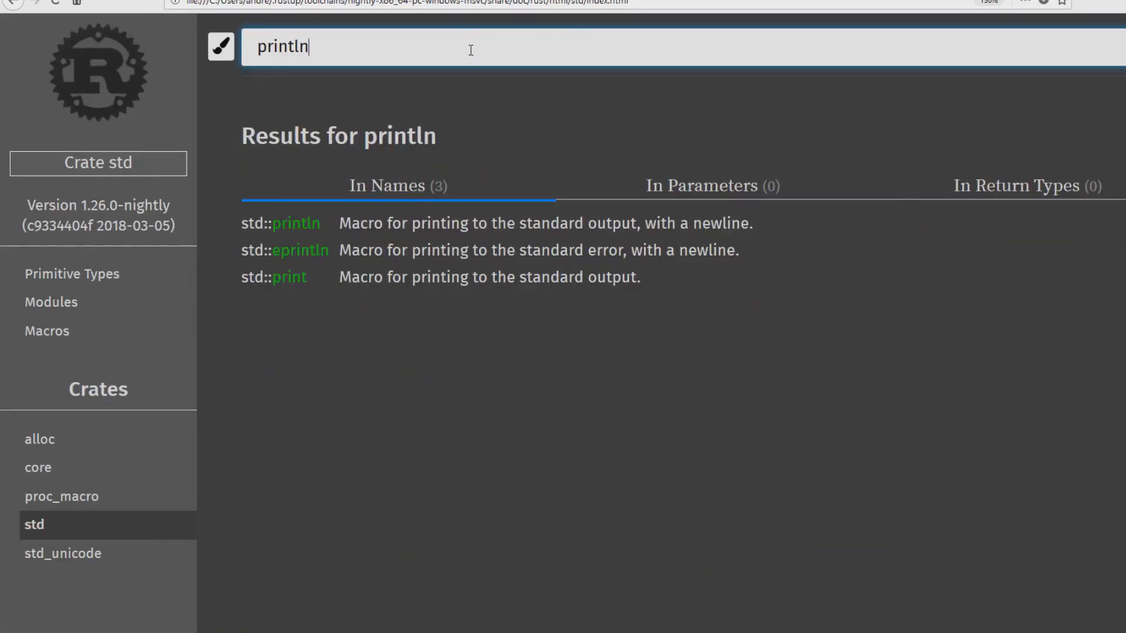
left_click(280, 223)
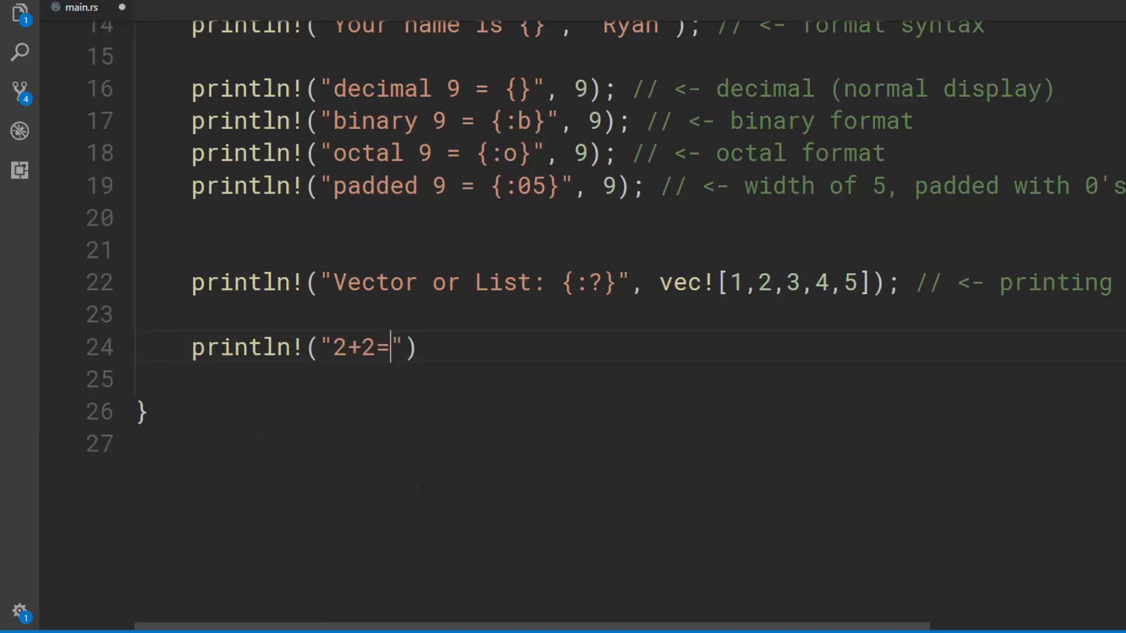
Print 2+2 and other arithmetic, plus binary 23i32 and 23i8, then make 23 negative.
type("{}\", 2+2);")
type("println!(\"23i8 as binary: {:b}\", 23i8); // <- (23 as i8)")
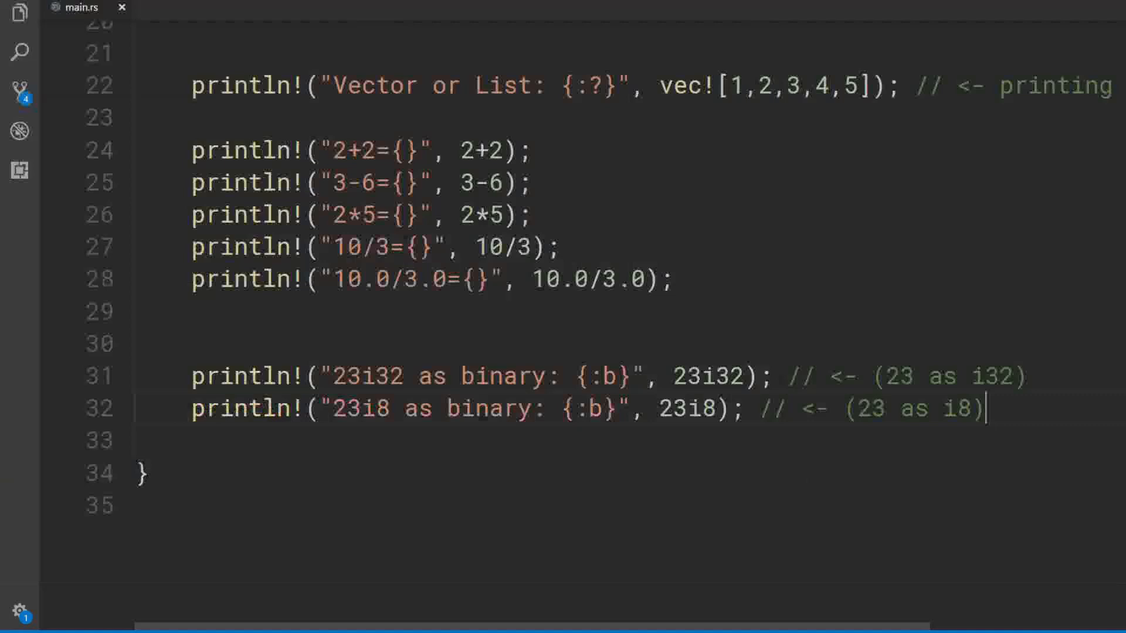
double_click(344, 377)
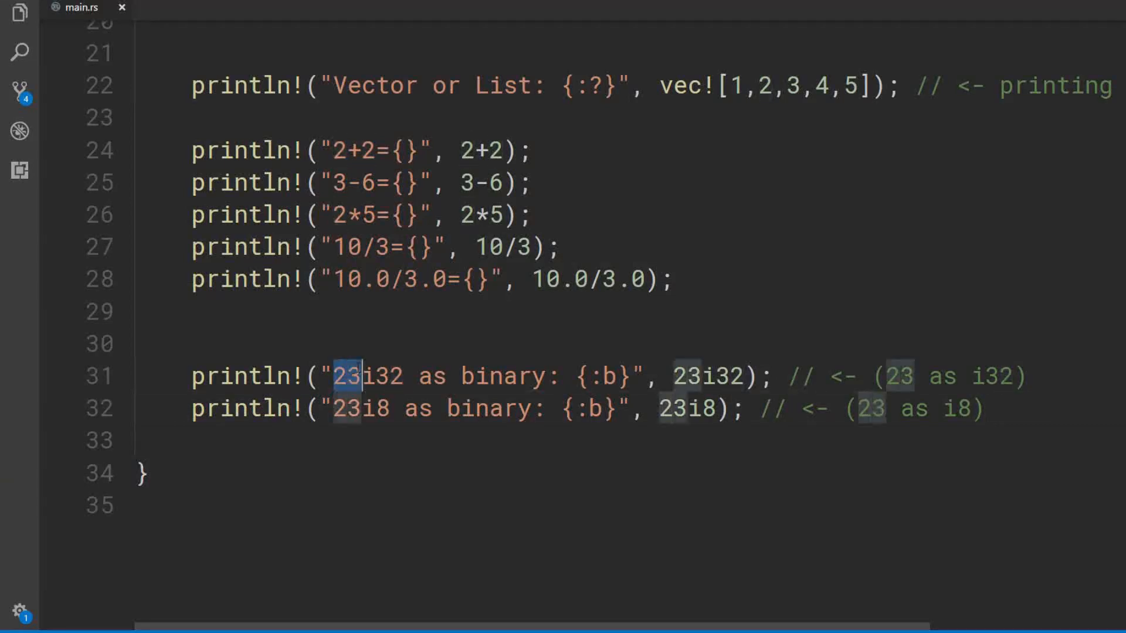
type("-")
type("let")
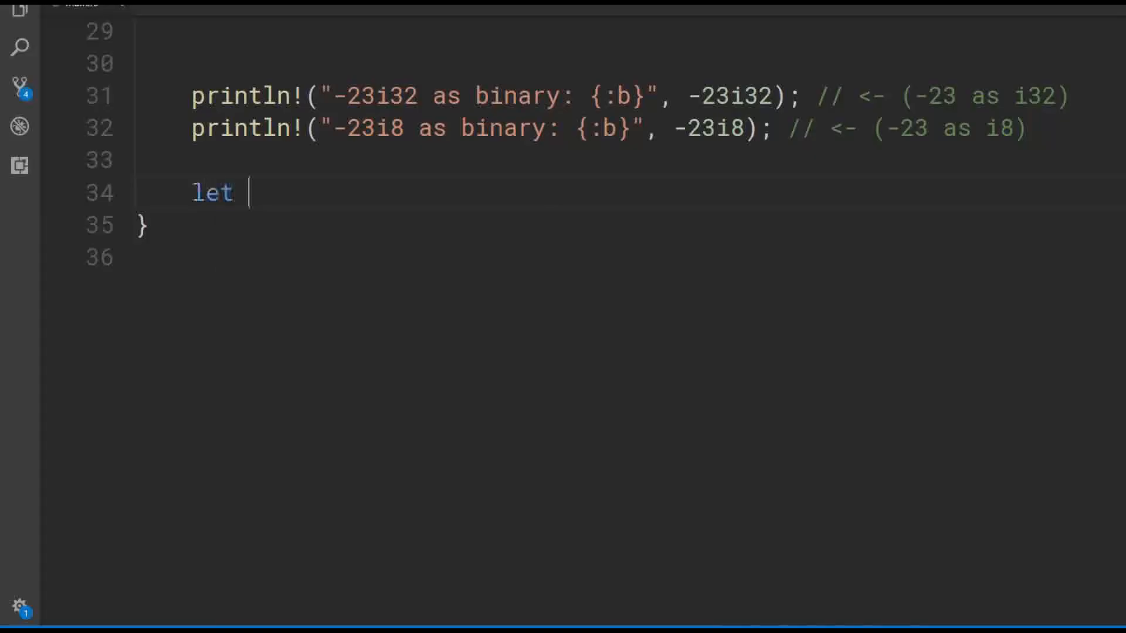
Declare mutable a = 1, print it, add 1, and print it again.
type("a = 1;")
type("a = a")
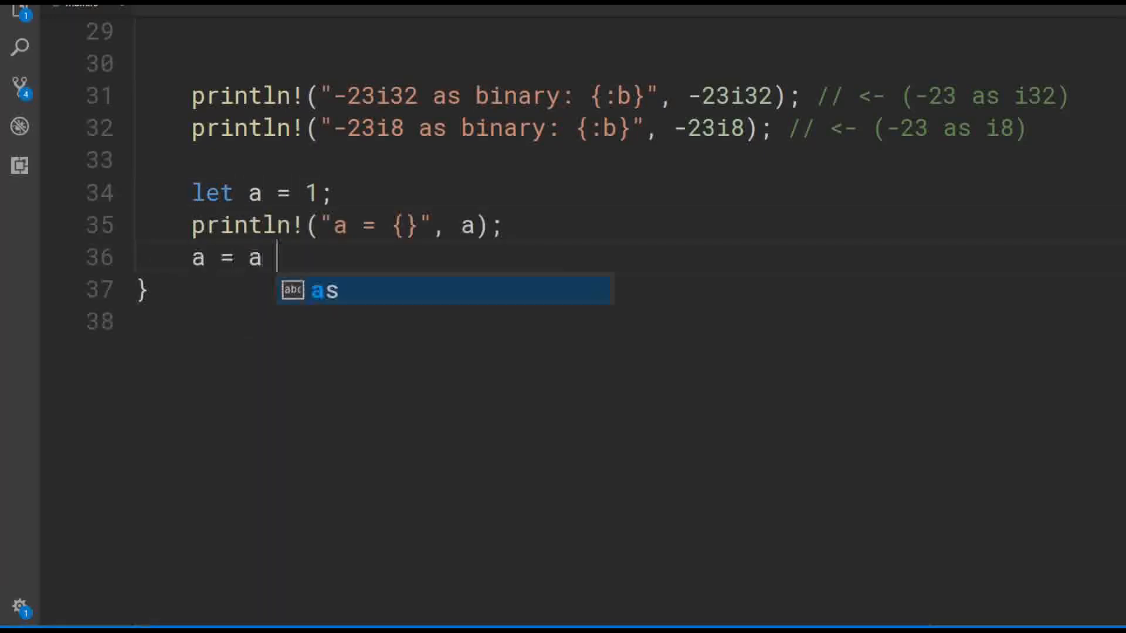
type("+ 1;")
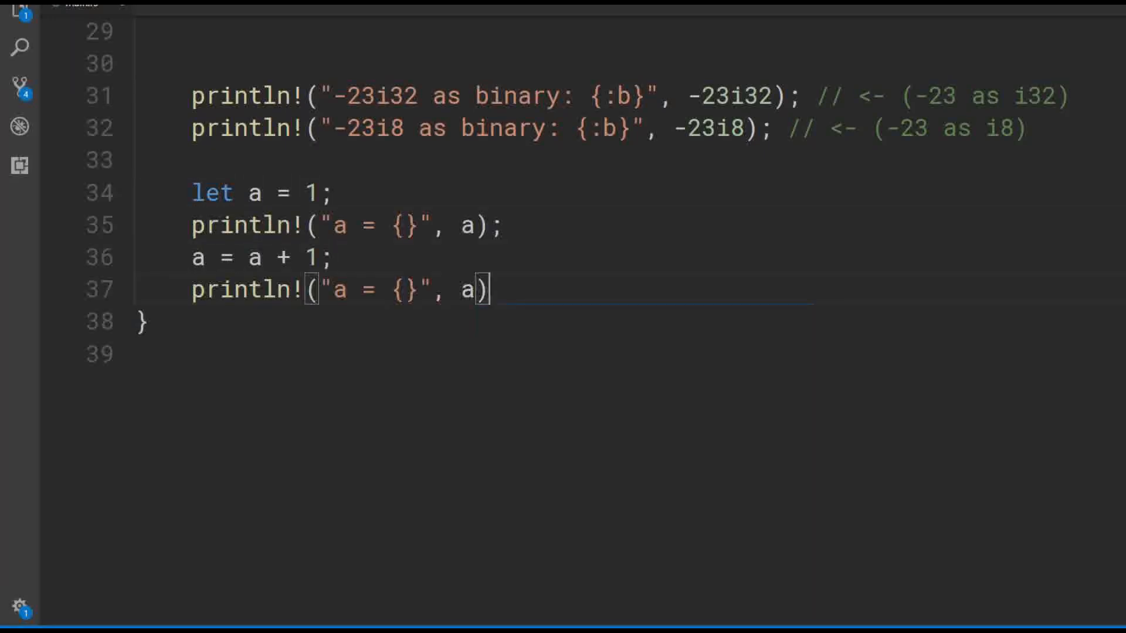
left_click(32, 569)
type(";")
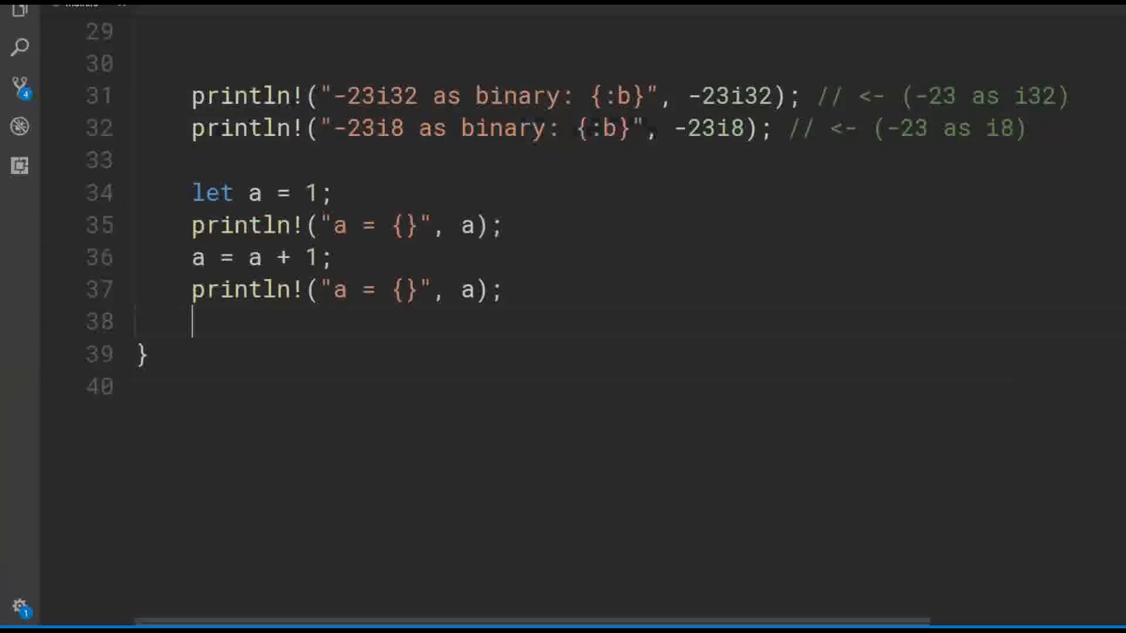
type("mut")
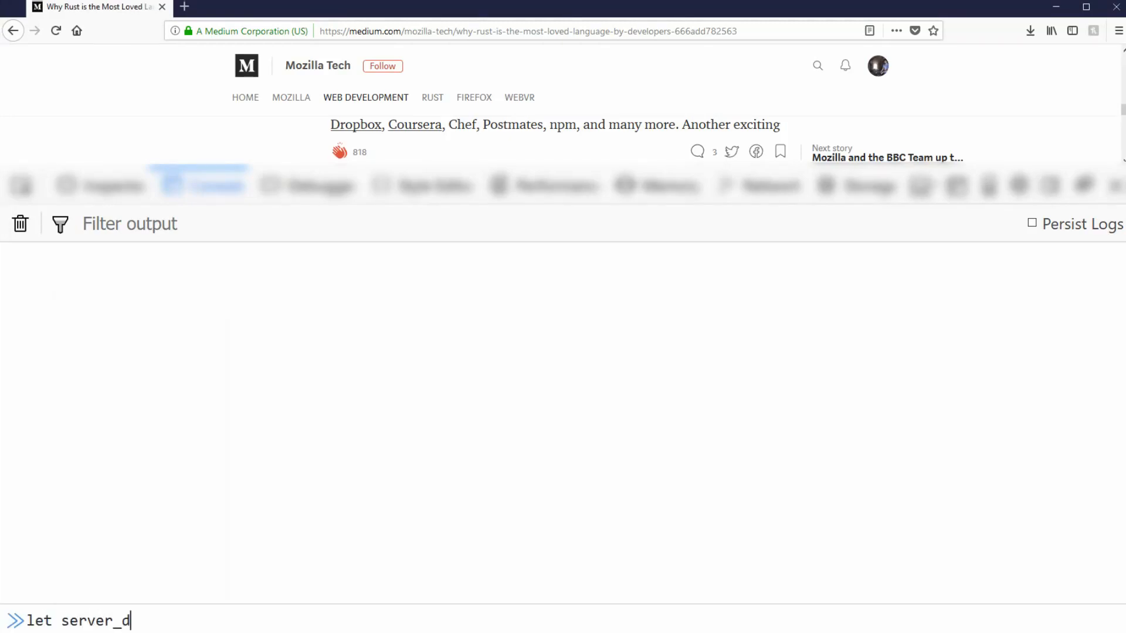
Declare server_data in the console, comment out a = "yolo", and start calling shouty_adder in main.
type("ata = \"Important Stuff in this String")
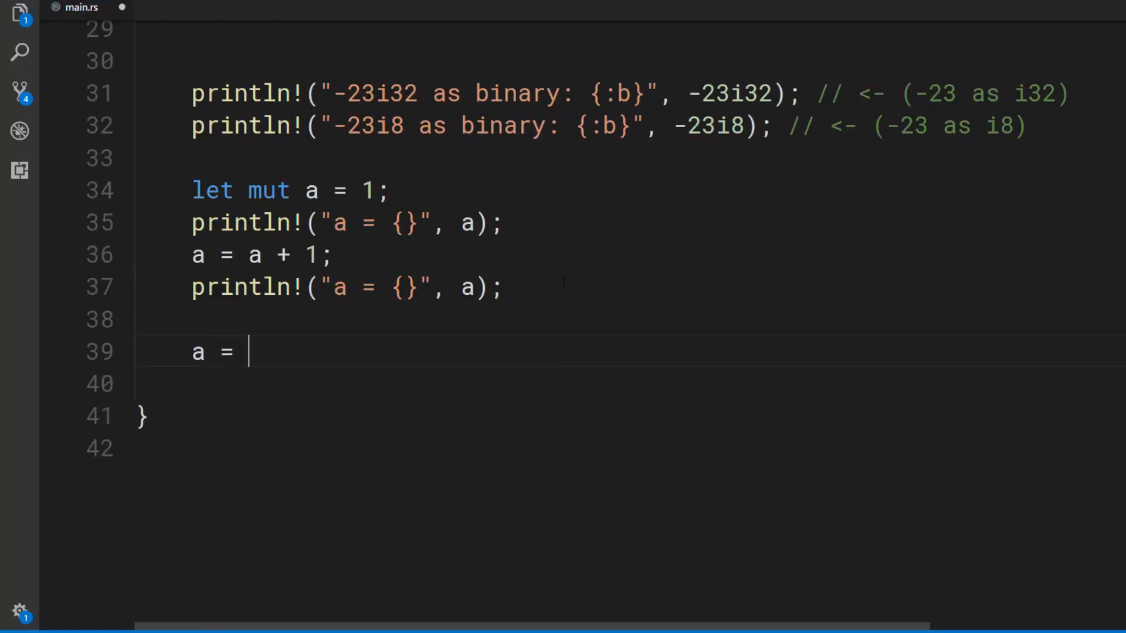
type("\"yolo\";")
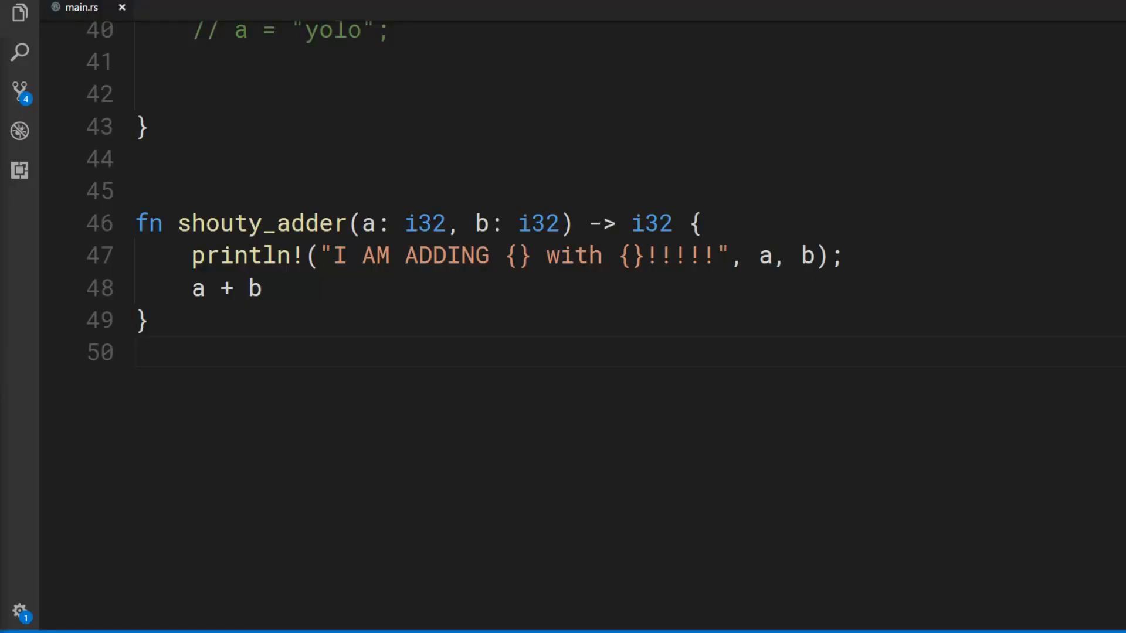
double_click(258, 224)
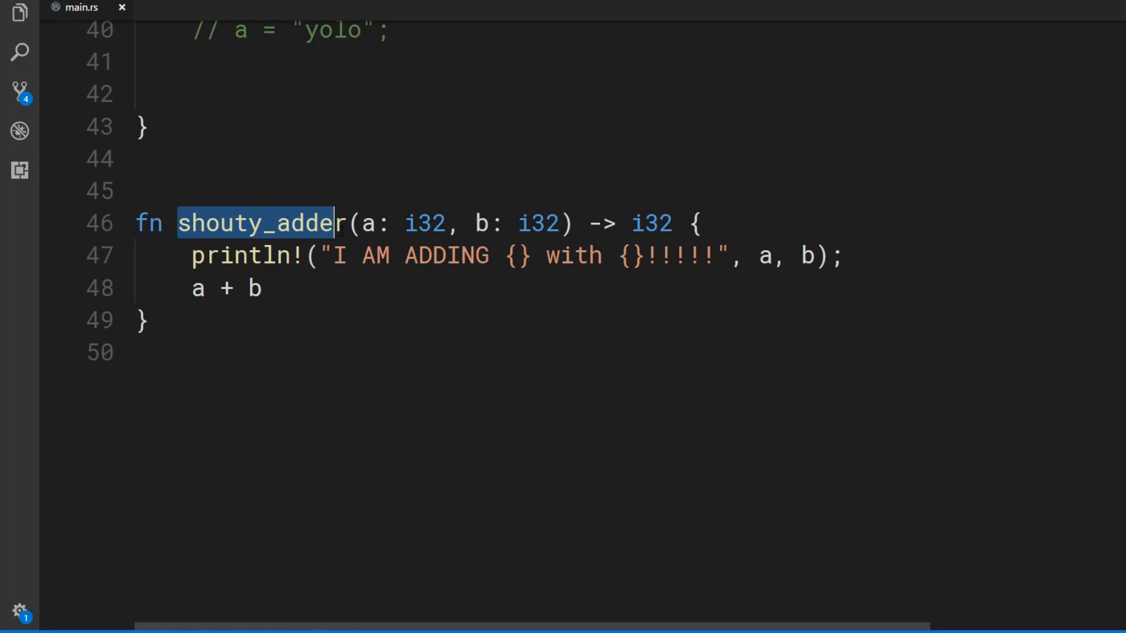
type("shou")
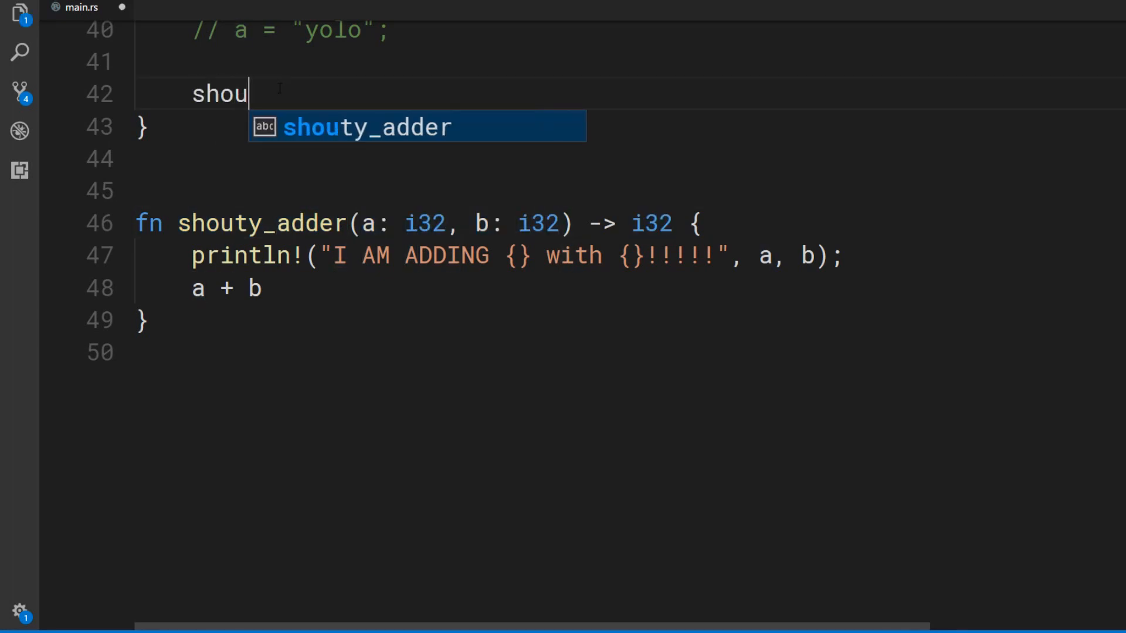